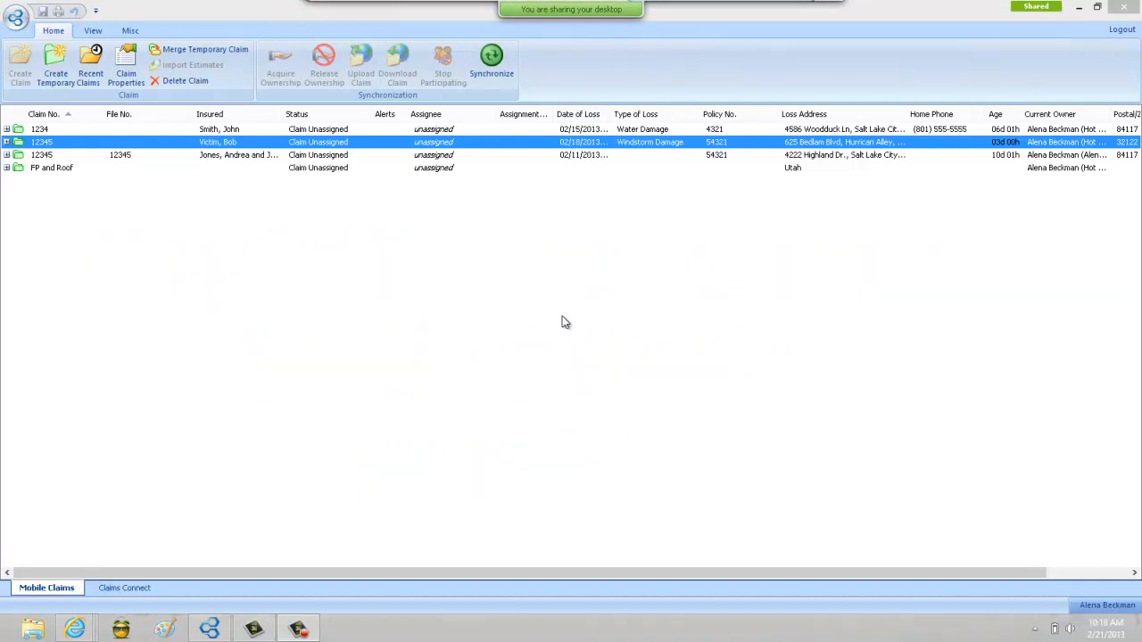
mouse_move(364, 269)
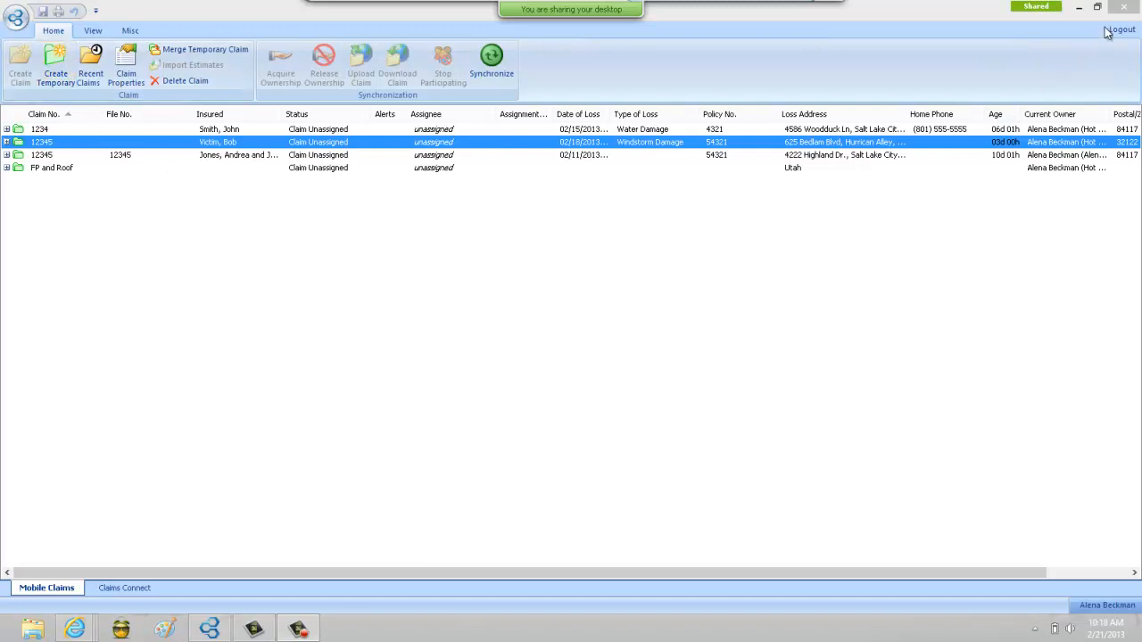
mouse_move(919, 46)
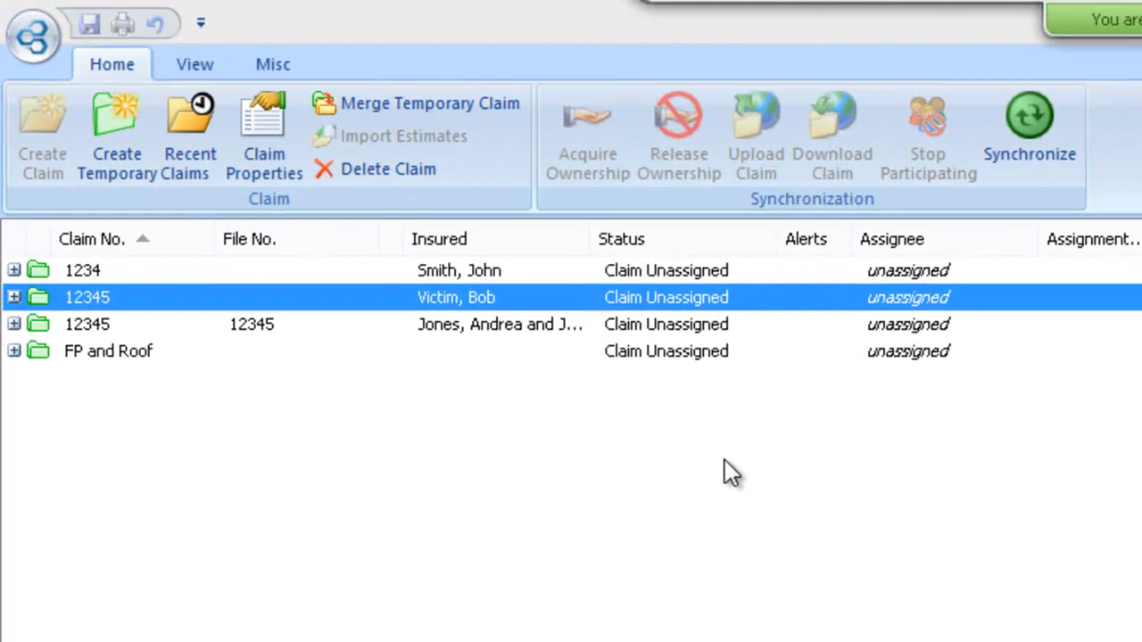
mouse_move(117, 143)
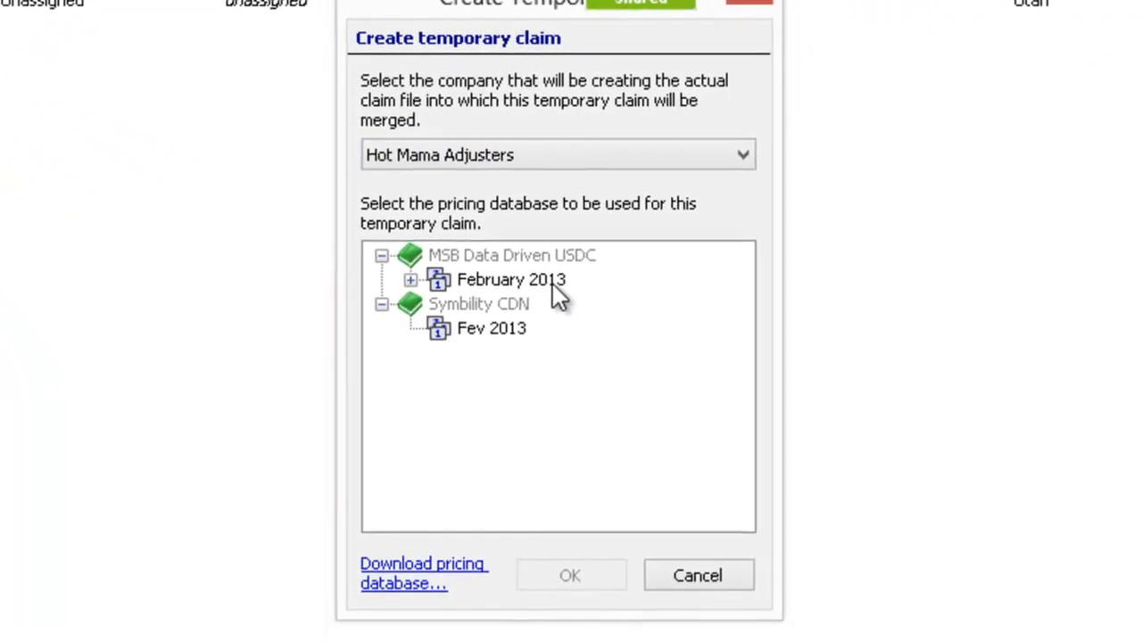
- Select the MSB Data Driven USDC February 2013 pricing database and confirm the temporary claim
click(512, 255)
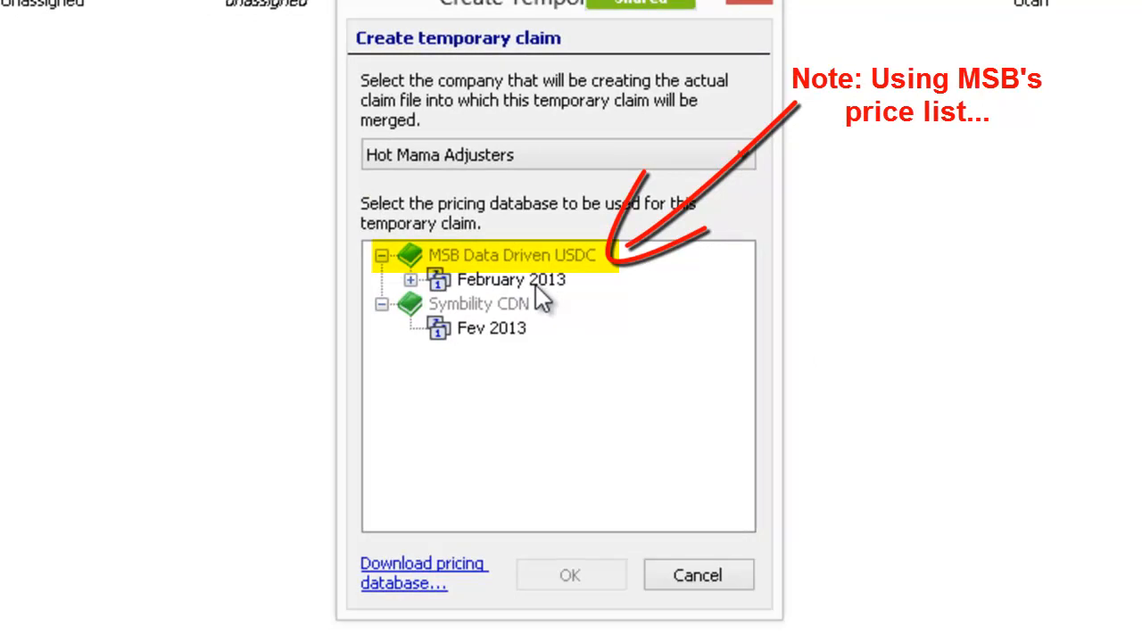
click(510, 278)
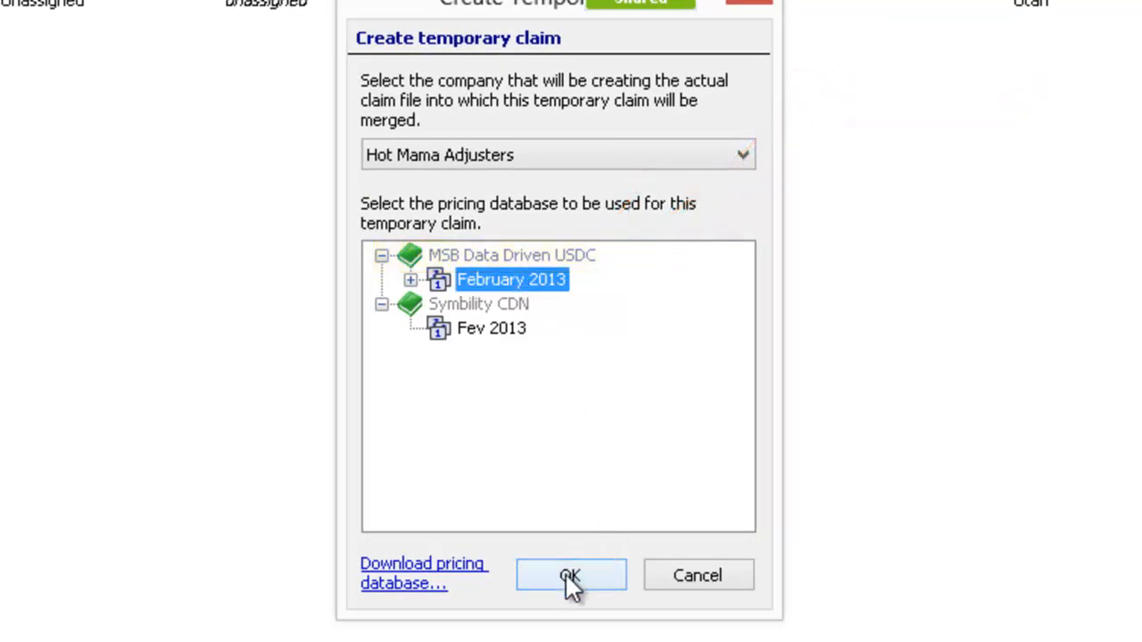
mouse_move(575, 419)
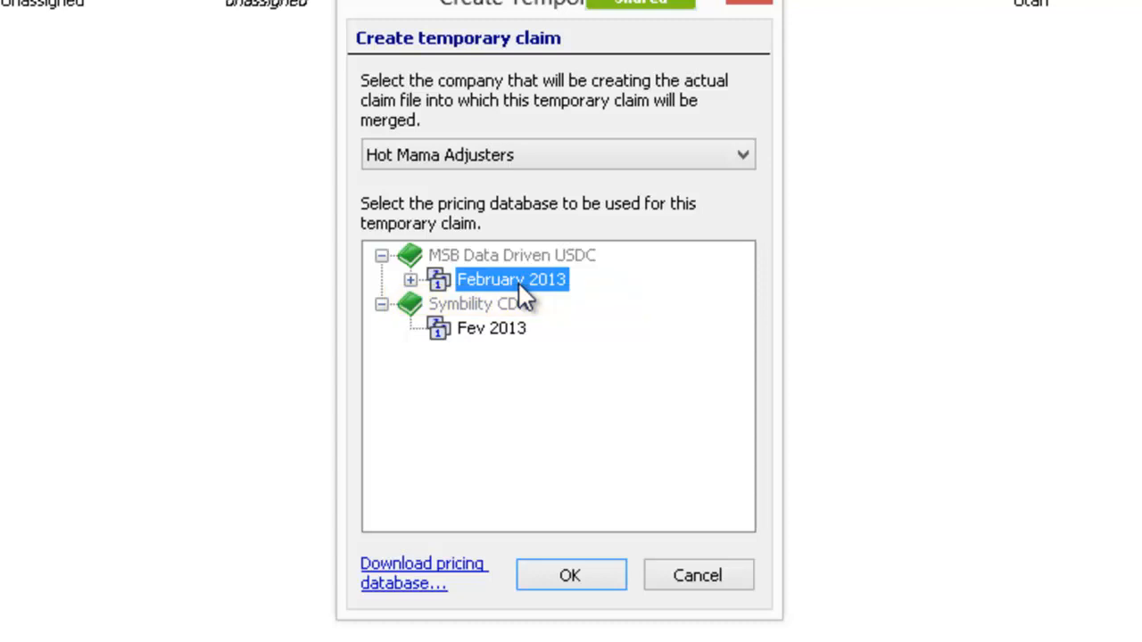
mouse_move(455, 279)
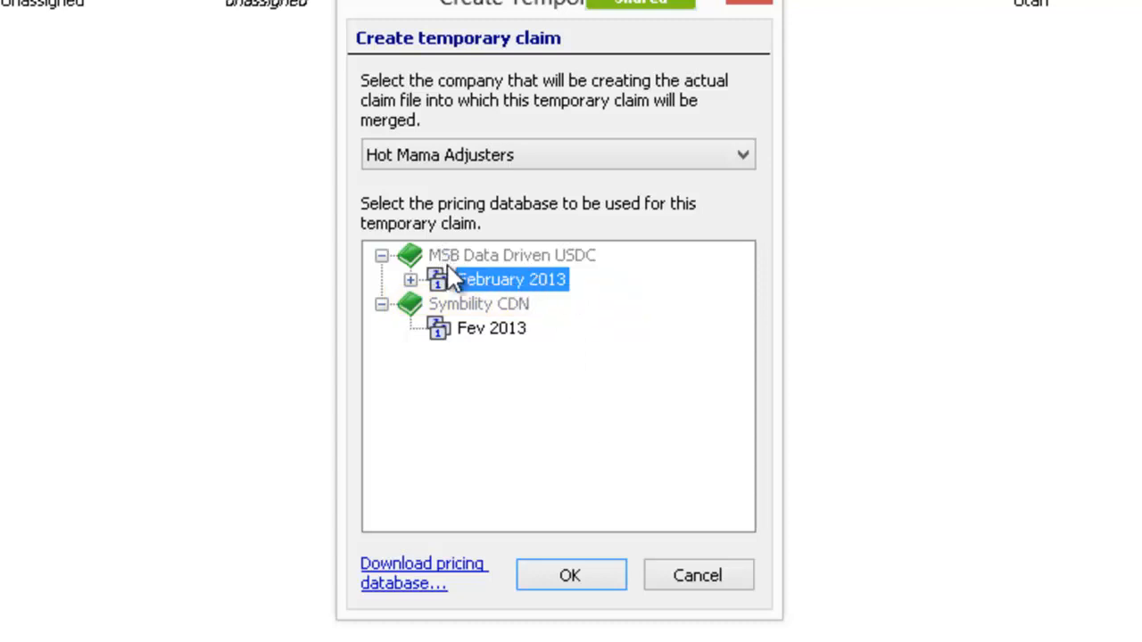
mouse_move(514, 289)
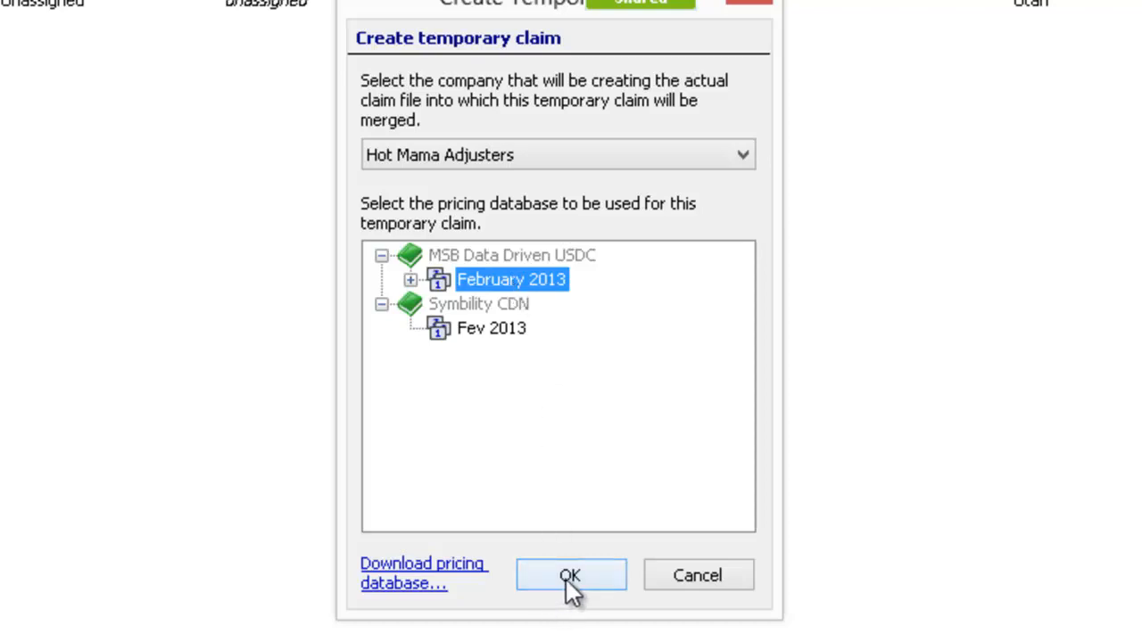
click(571, 575)
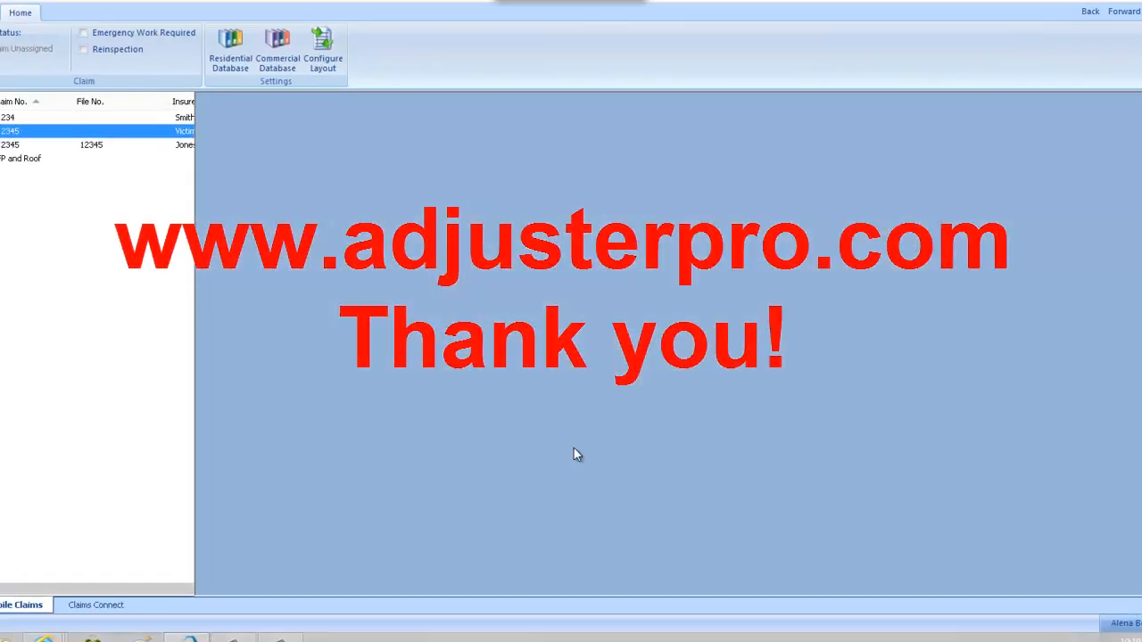